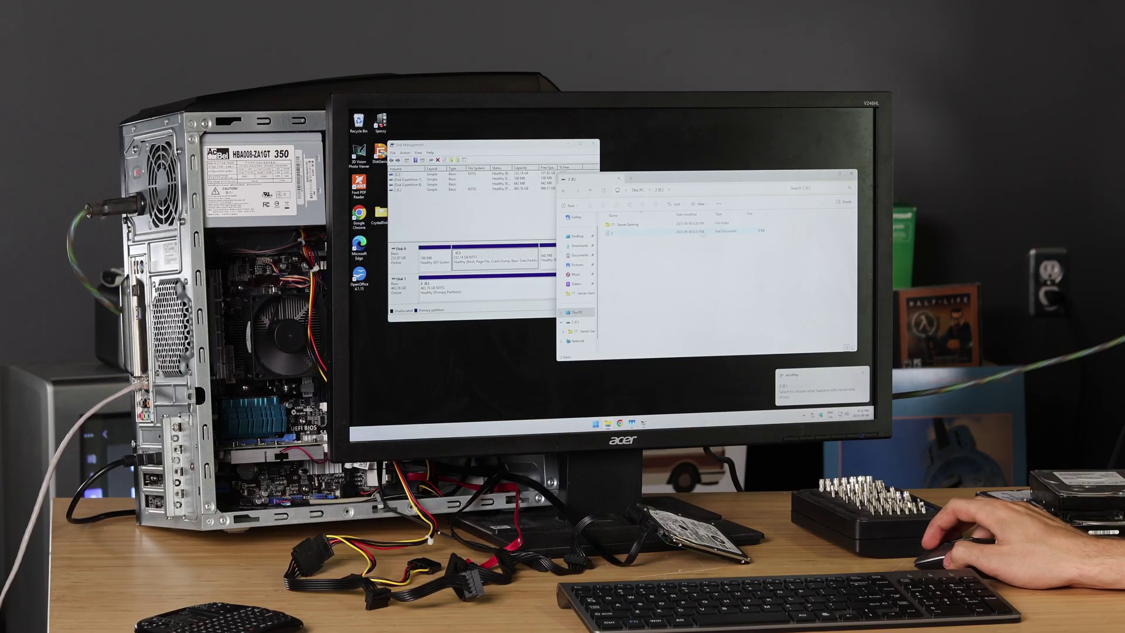
- Play the Dell Server Gaming 2 MP4 in Media Player and seek partway through
{"action": "double_click", "coordinate": [620, 220]}
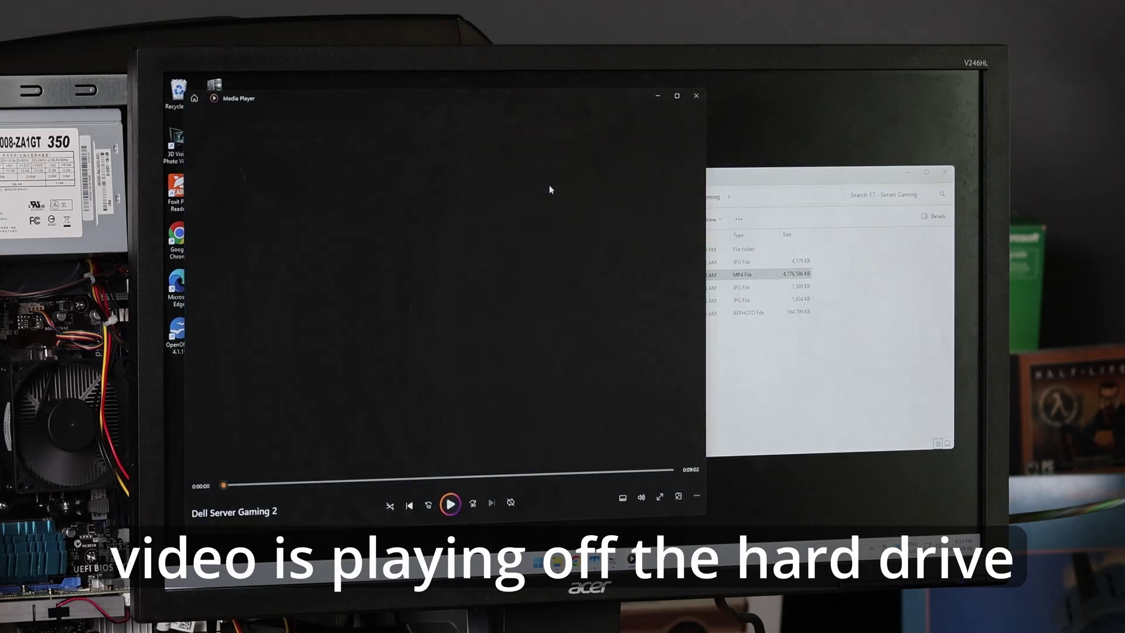
{"action": "left_click", "coordinate": [450, 503]}
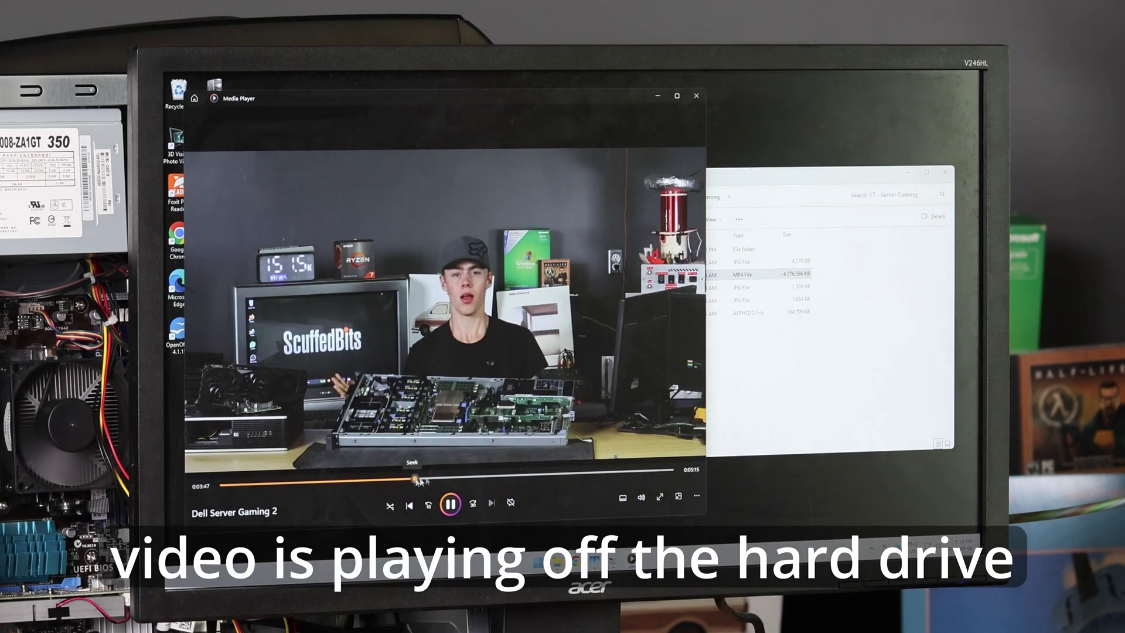